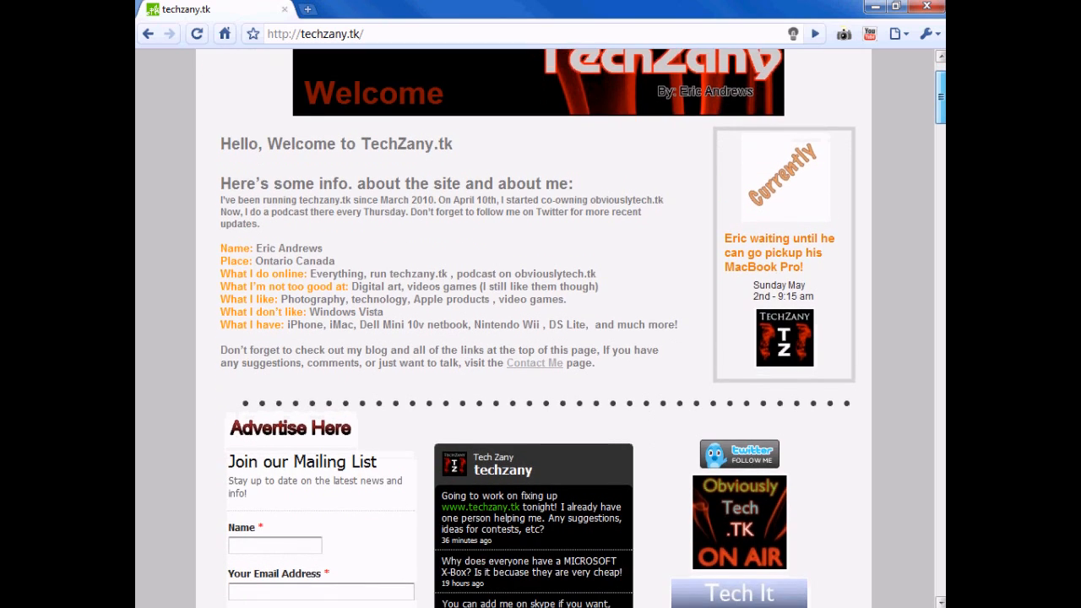
Step: Scroll the TechZany.tk homepage to the mailing list and Twitter sections, then follow the link to ObviouslyTech.tk
scroll("down", 3)
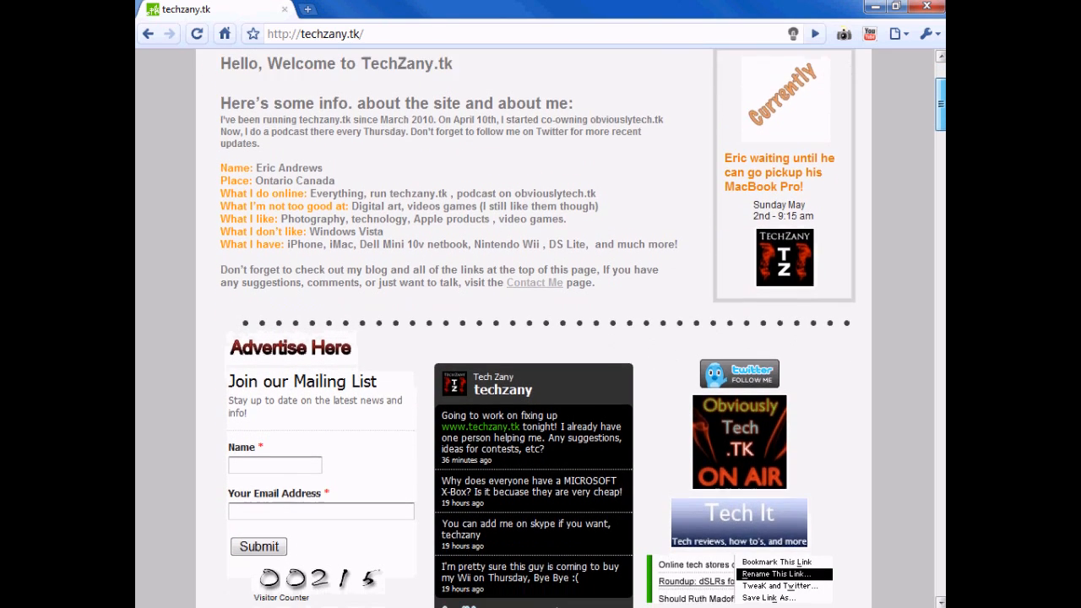
left_click(777, 571)
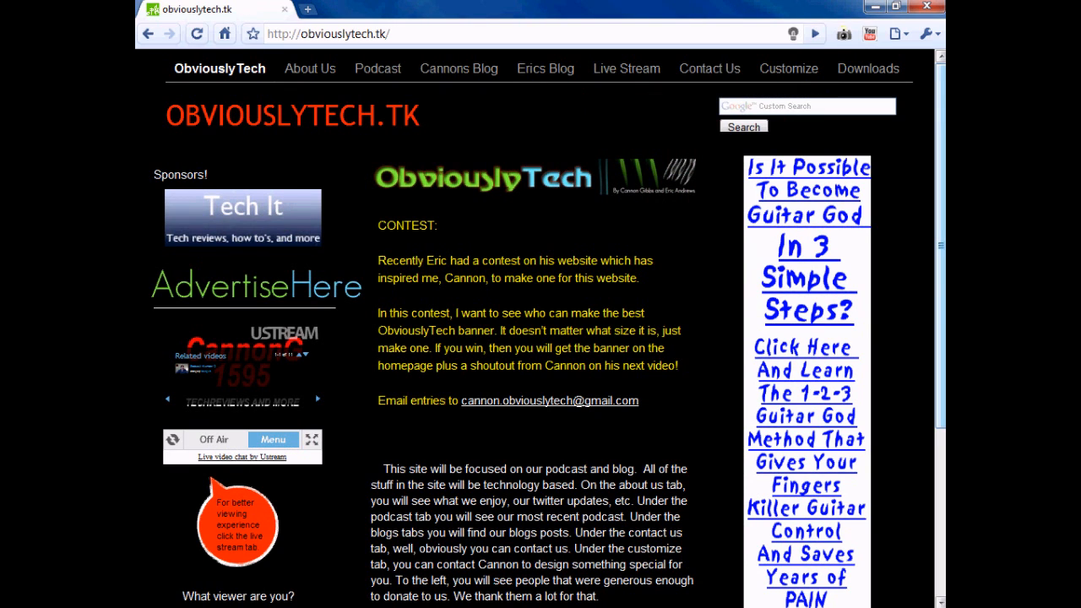
Step: Scroll down the ObviouslyTech.tk homepage to its site description and visitor counter
scroll("down", 3)
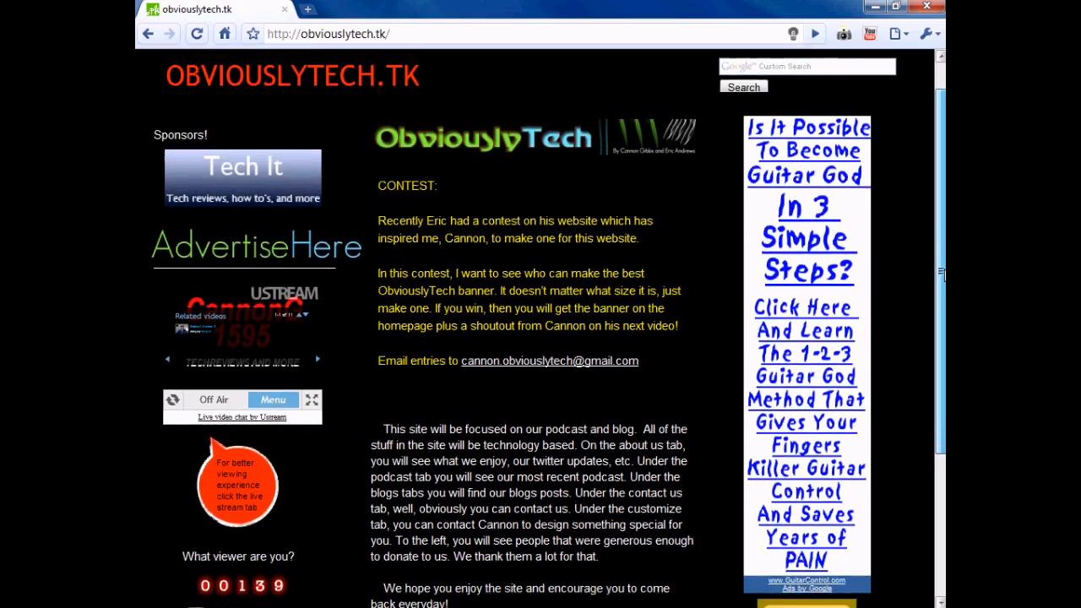
scroll("down", 3)
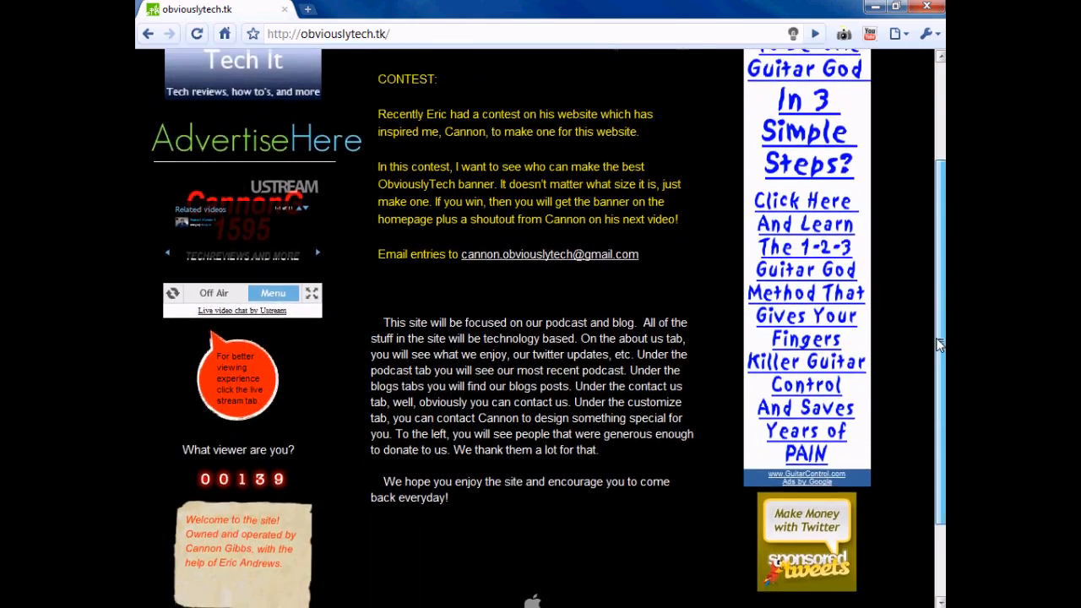